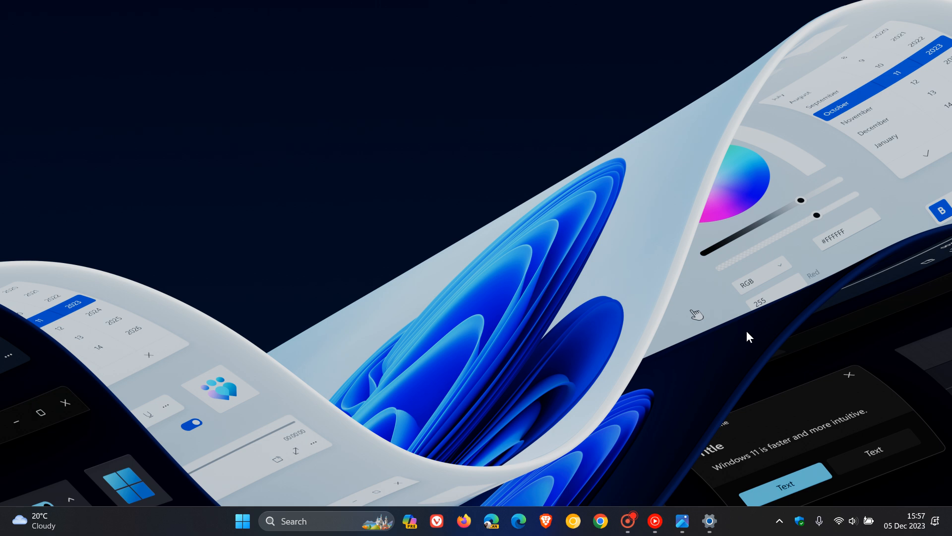
- Launch Settings from the taskbar, landing on the Windows Update page showing up to date
{"action": "left_click", "coordinate": [709, 521]}
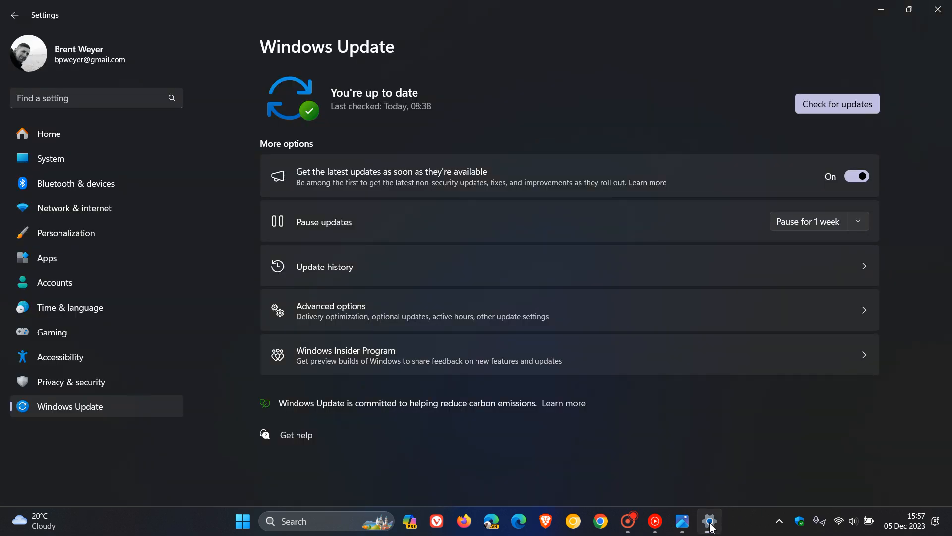
{"action": "mouse_move", "coordinate": [736, 455]}
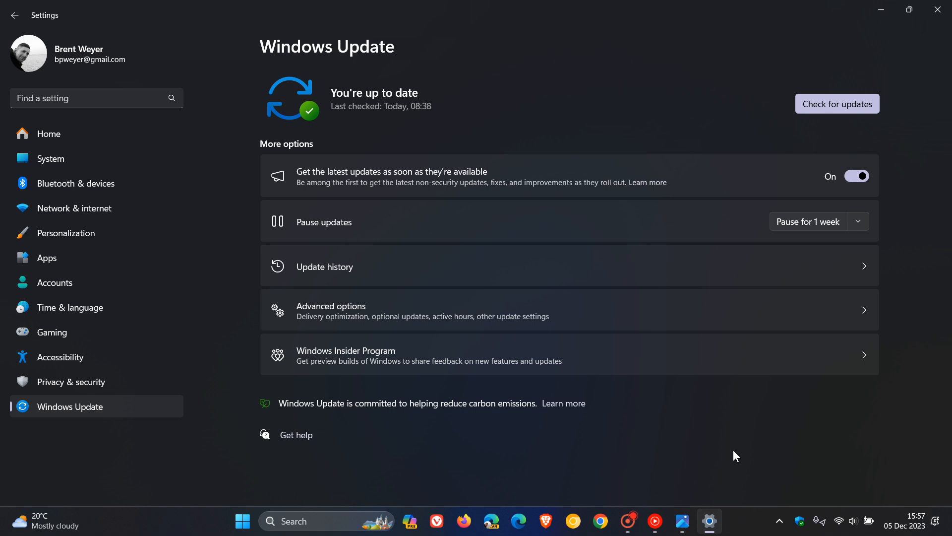
{"action": "mouse_move", "coordinate": [615, 158]}
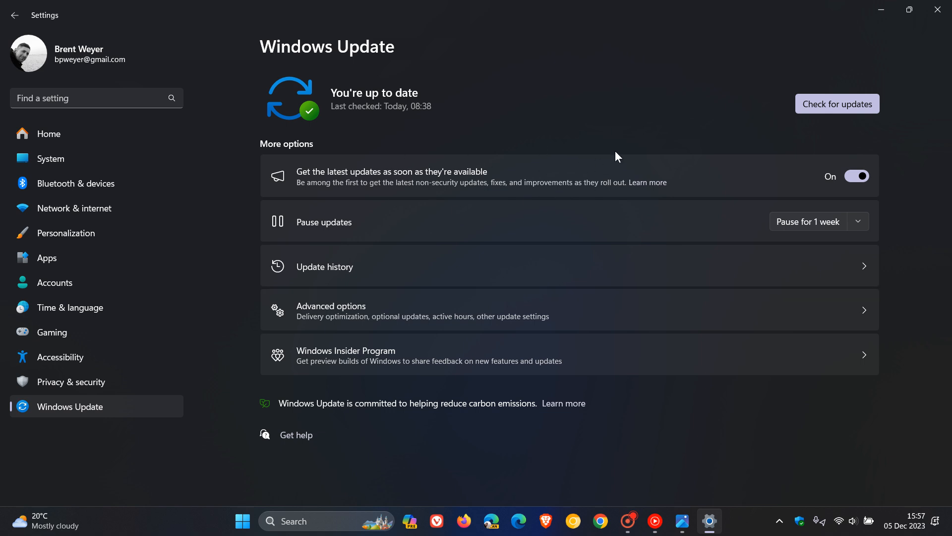
{"action": "mouse_move", "coordinate": [557, 158]}
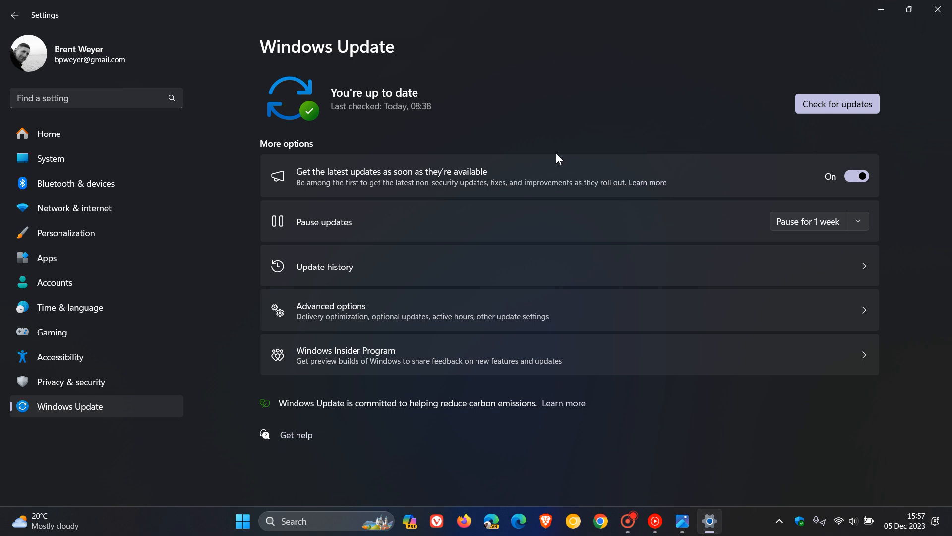
{"action": "mouse_move", "coordinate": [881, 10]}
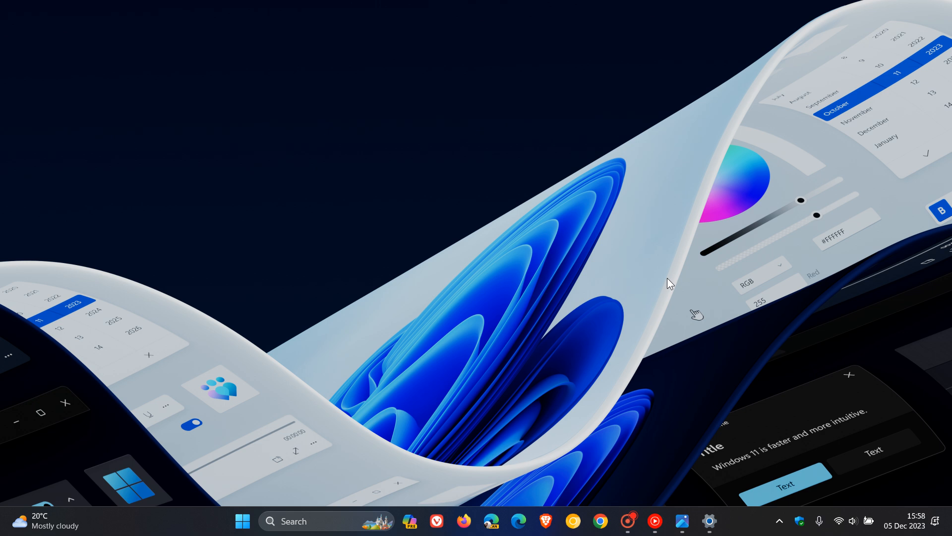
{"action": "mouse_move", "coordinate": [682, 519]}
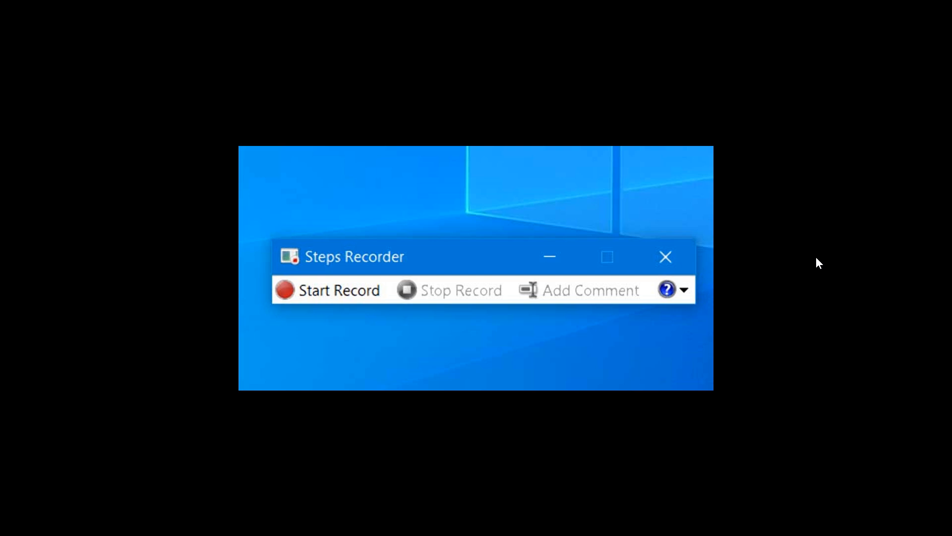
{"action": "mouse_move", "coordinate": [775, 233]}
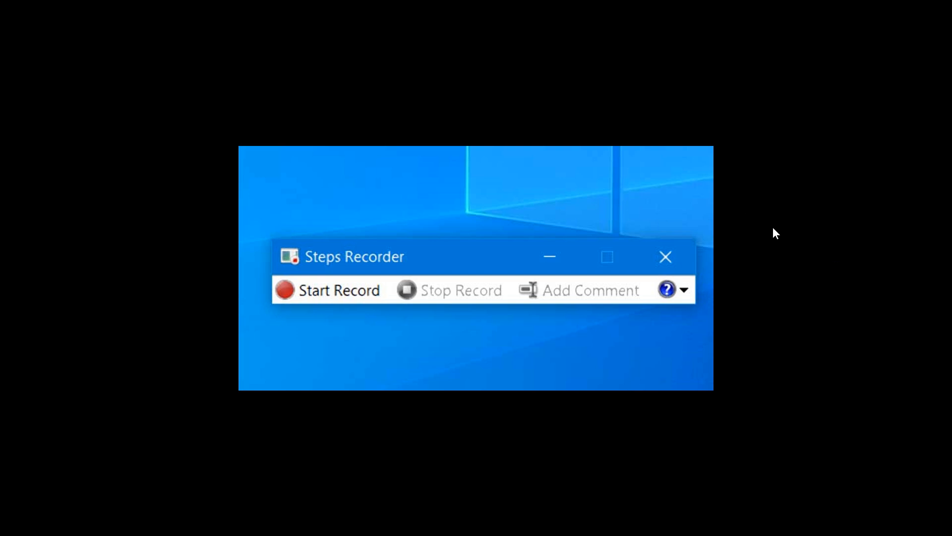
{"action": "mouse_move", "coordinate": [832, 133]}
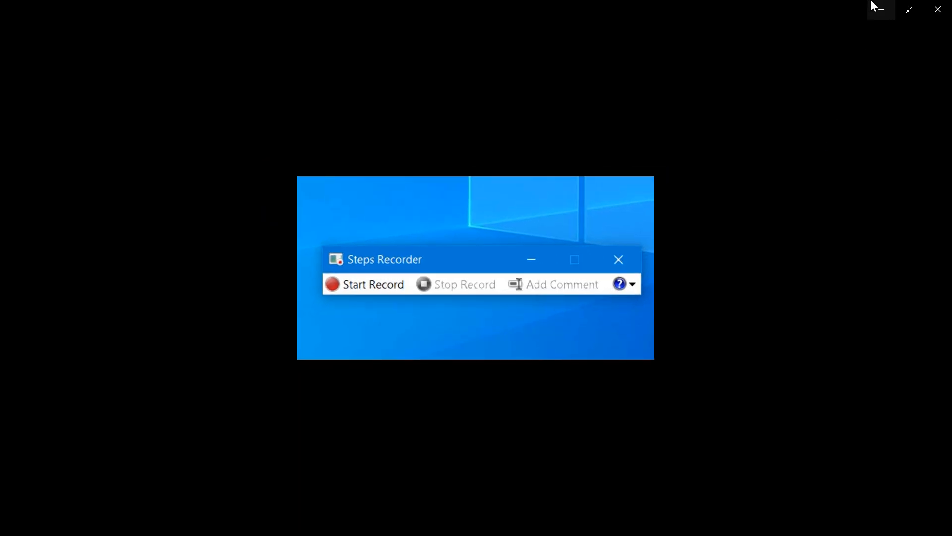
- Close the Photos viewer showing the Steps Recorder screenshot, returning to the desktop
{"action": "left_click", "coordinate": [619, 260]}
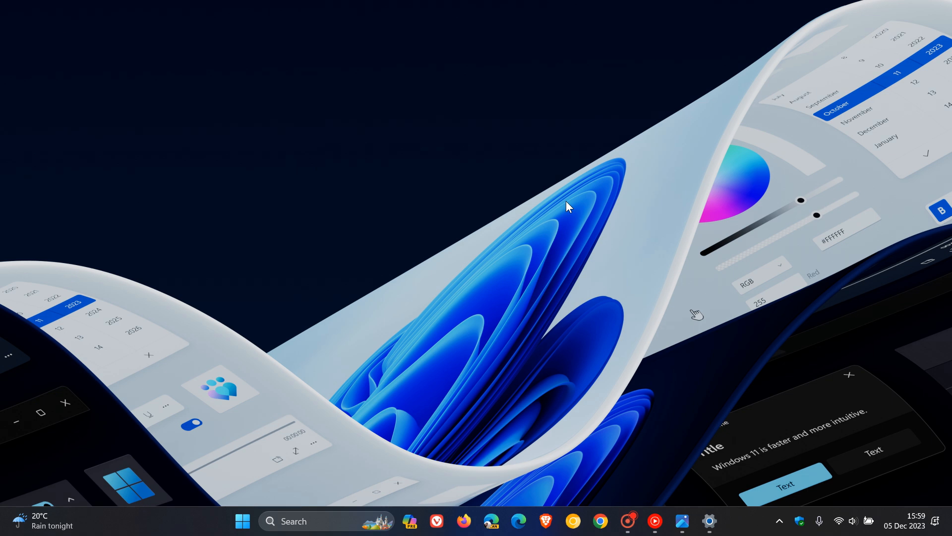
- Under System > Nearby sharing, choose My devices only (Bluetooth notice appears), then set it back to Off
{"action": "left_click", "coordinate": [709, 521]}
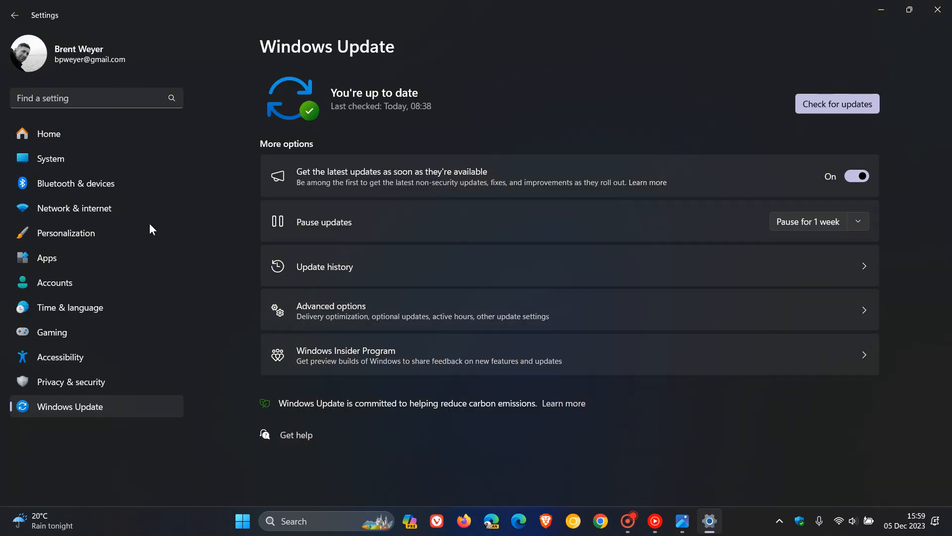
{"action": "left_click", "coordinate": [49, 159]}
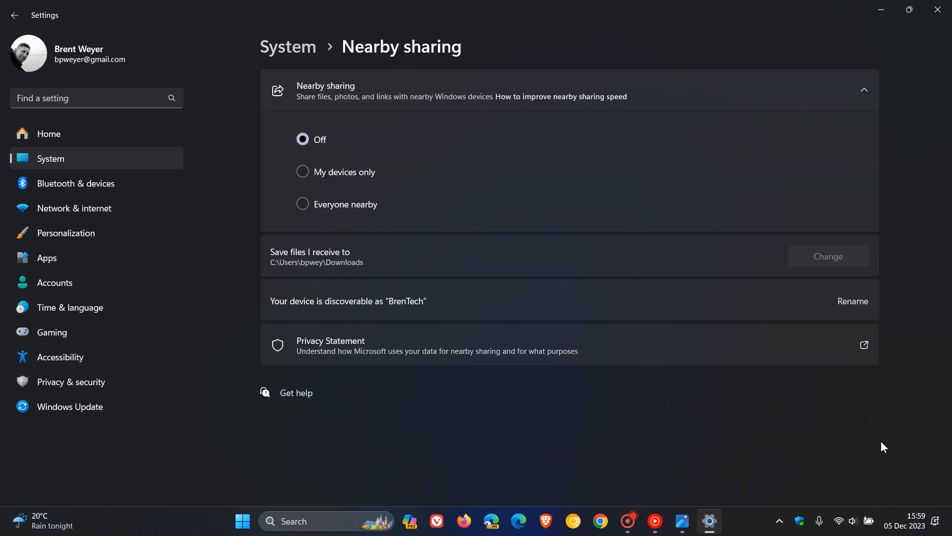
{"action": "mouse_move", "coordinate": [871, 457]}
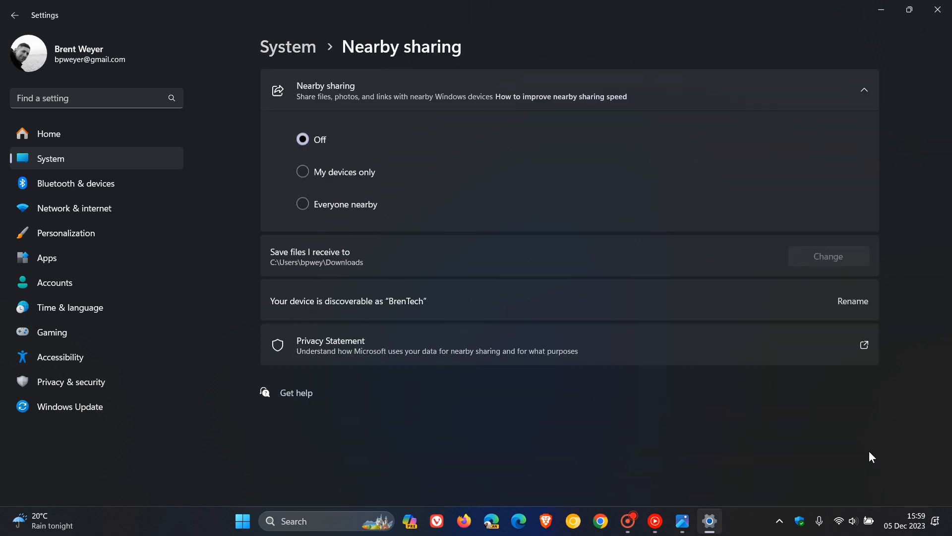
{"action": "mouse_move", "coordinate": [305, 177]}
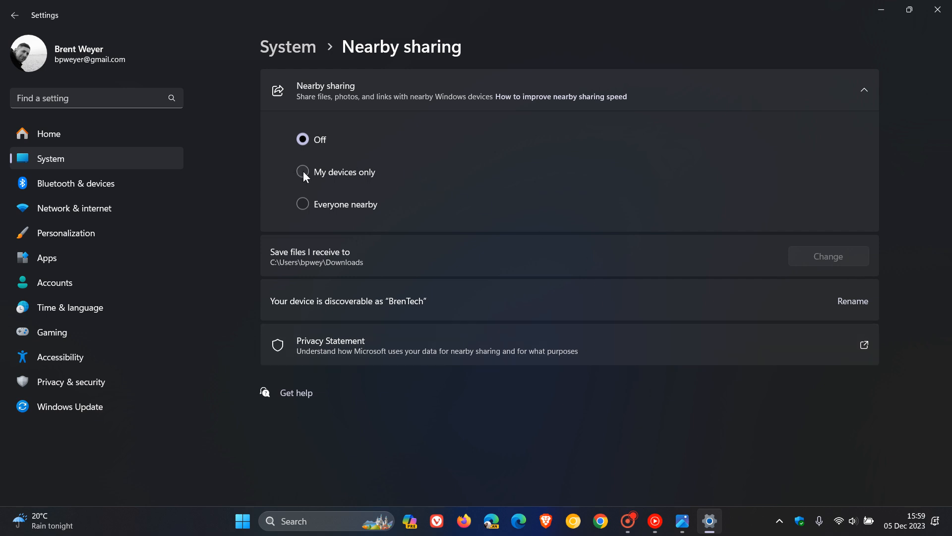
{"action": "left_click", "coordinate": [303, 172]}
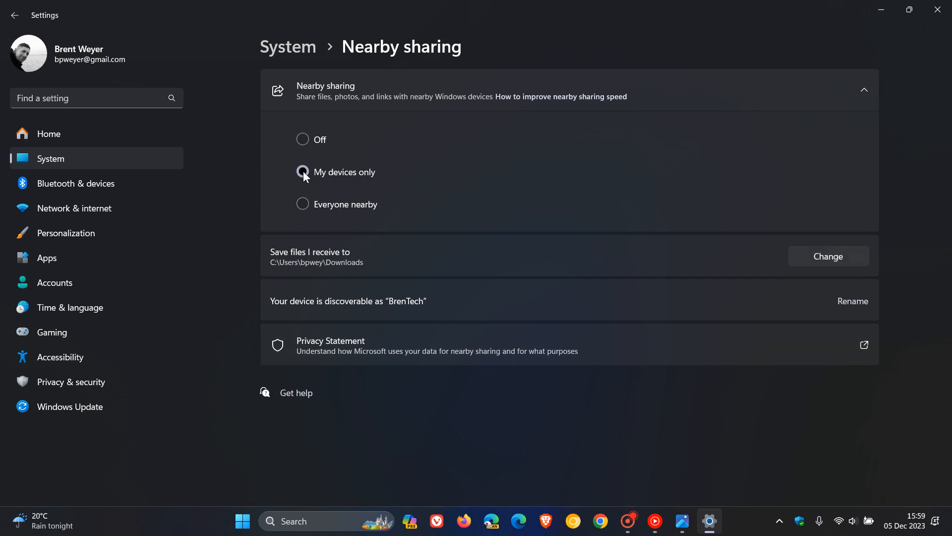
{"action": "left_click", "coordinate": [302, 173]}
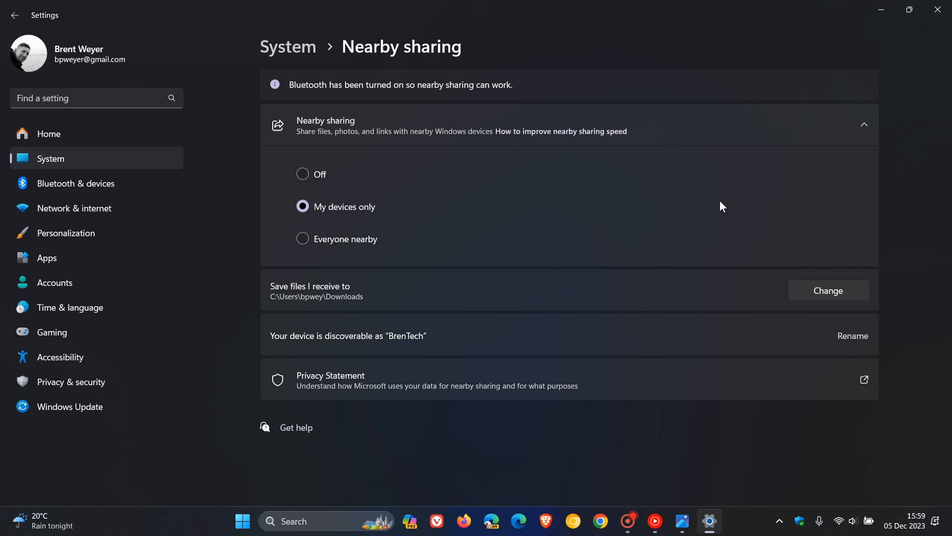
{"action": "mouse_move", "coordinate": [541, 149]}
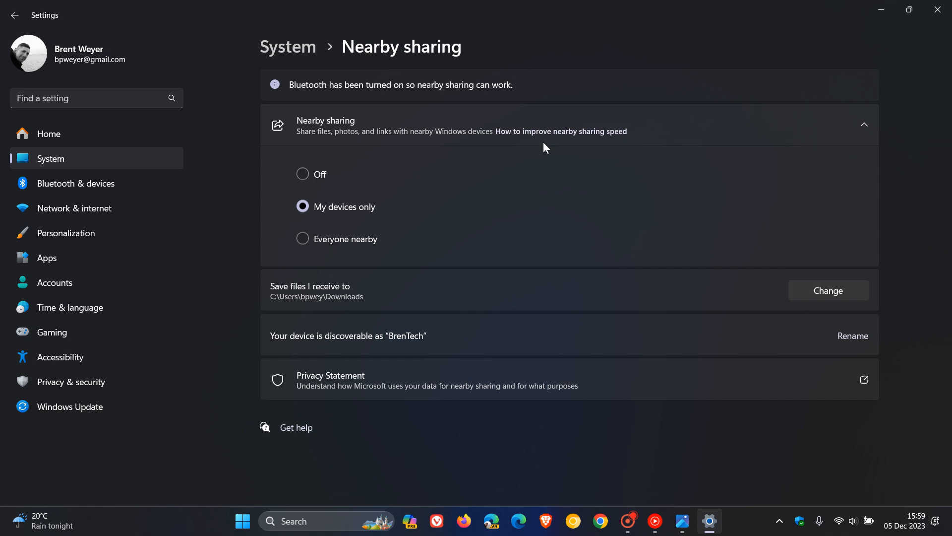
{"action": "left_click", "coordinate": [303, 173]}
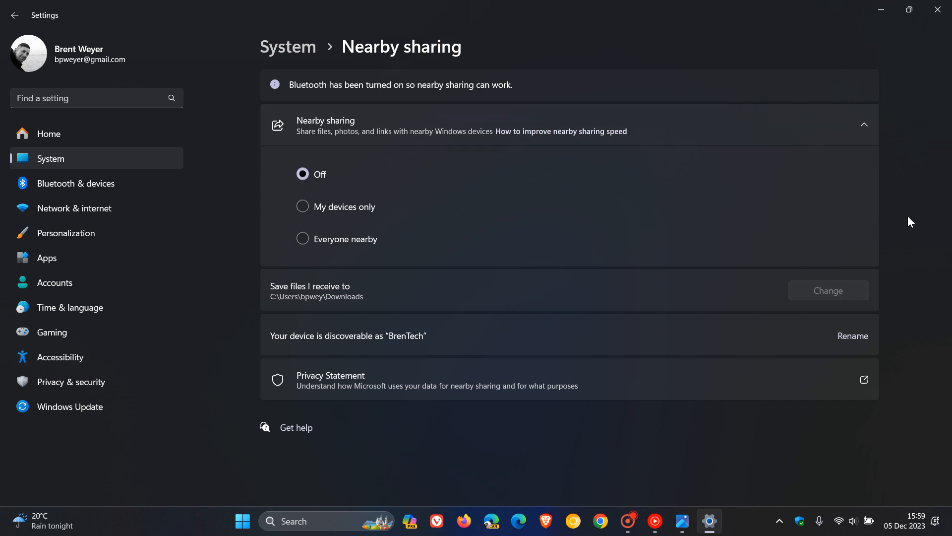
{"action": "mouse_move", "coordinate": [899, 214]}
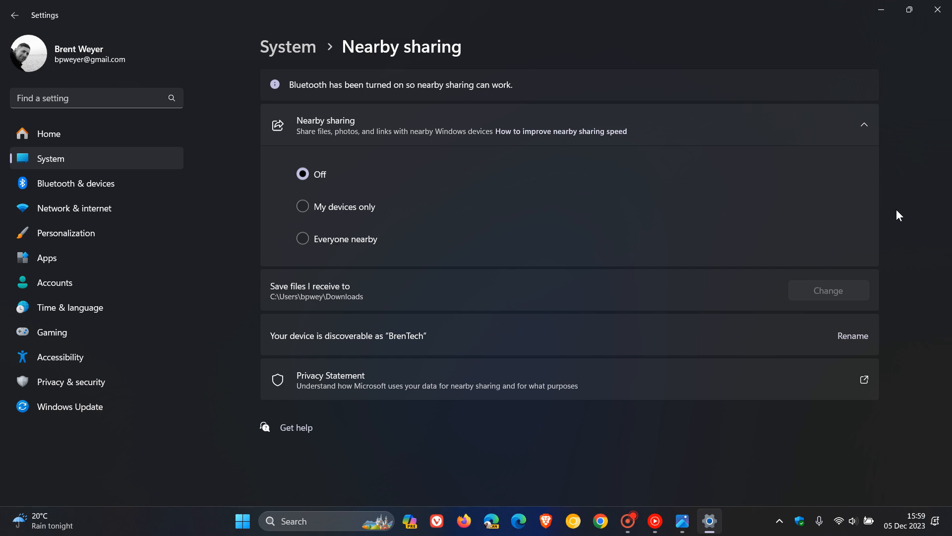
{"action": "mouse_move", "coordinate": [908, 54]}
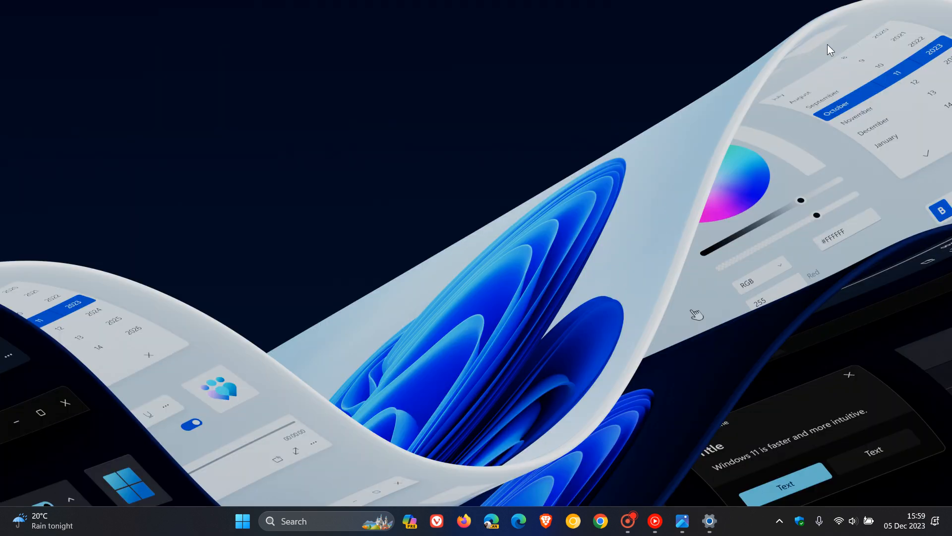
{"action": "mouse_move", "coordinate": [169, 526]}
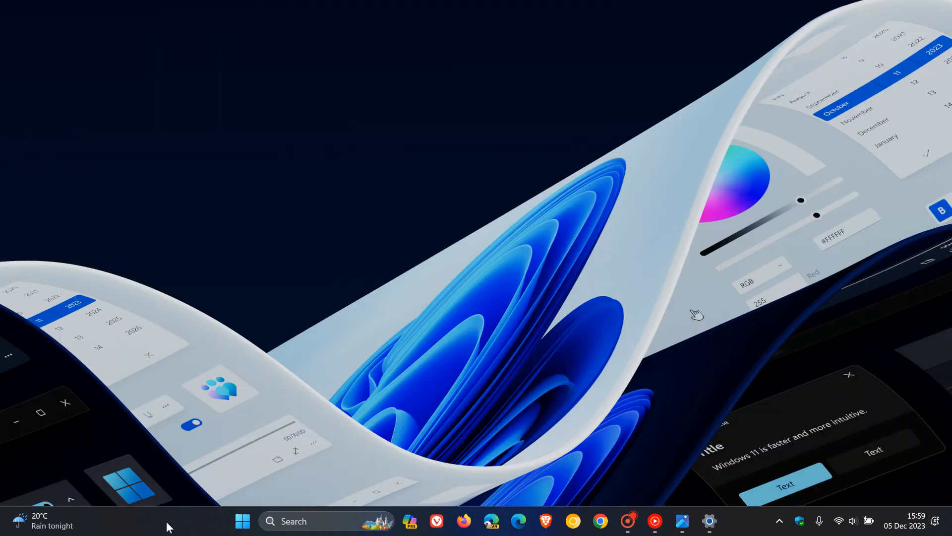
{"action": "mouse_move", "coordinate": [234, 479]}
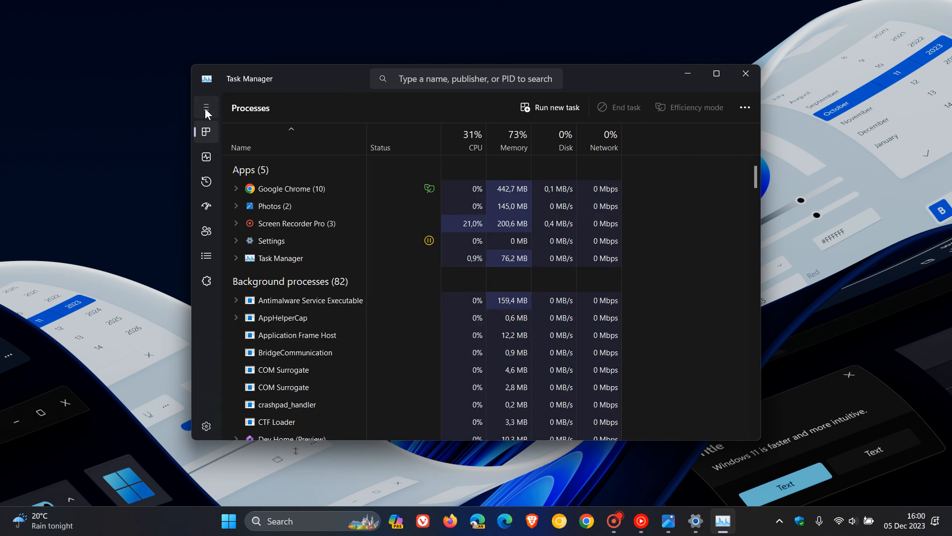
- Expand Task Manager's navigation pane so the section names show beside the Processes list
{"action": "left_click", "coordinate": [206, 107]}
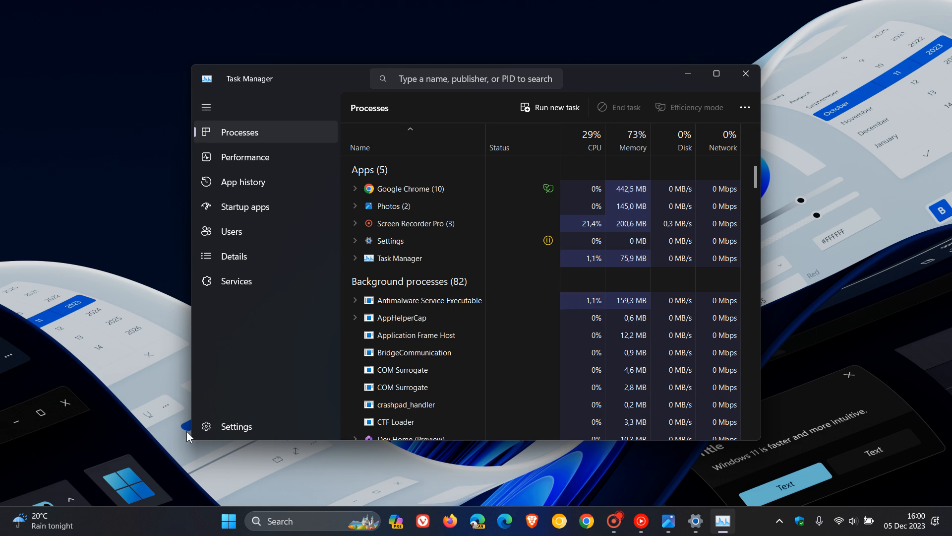
- Browse Task Manager's Settings page and its app theme choices, return to Processes and close it
{"action": "left_click", "coordinate": [236, 427]}
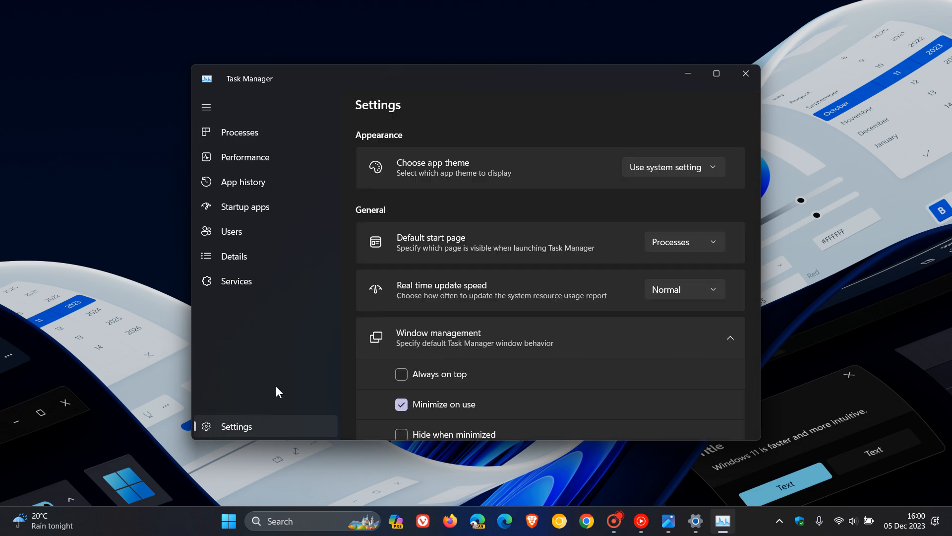
{"action": "scroll", "scroll_direction": "down", "scroll_amount": 3}
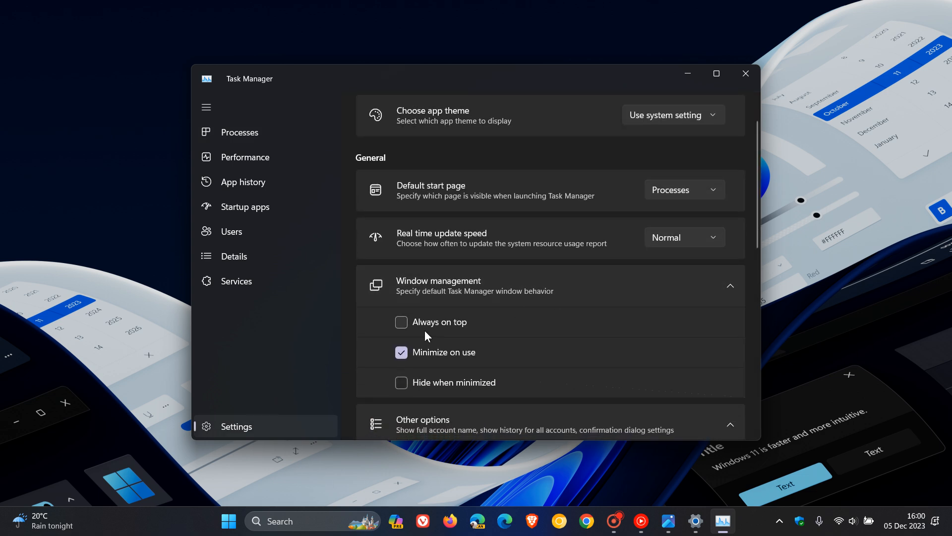
{"action": "mouse_move", "coordinate": [615, 339]}
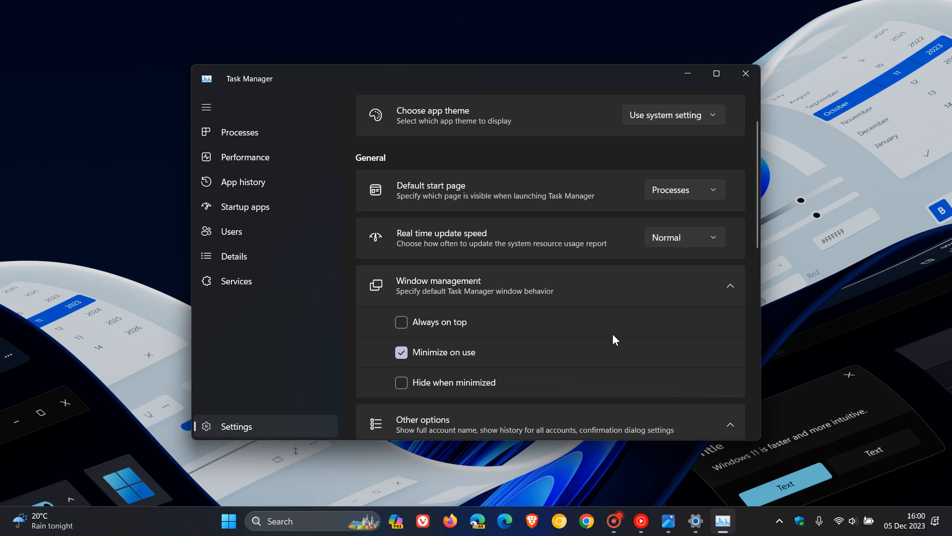
{"action": "mouse_move", "coordinate": [619, 344]}
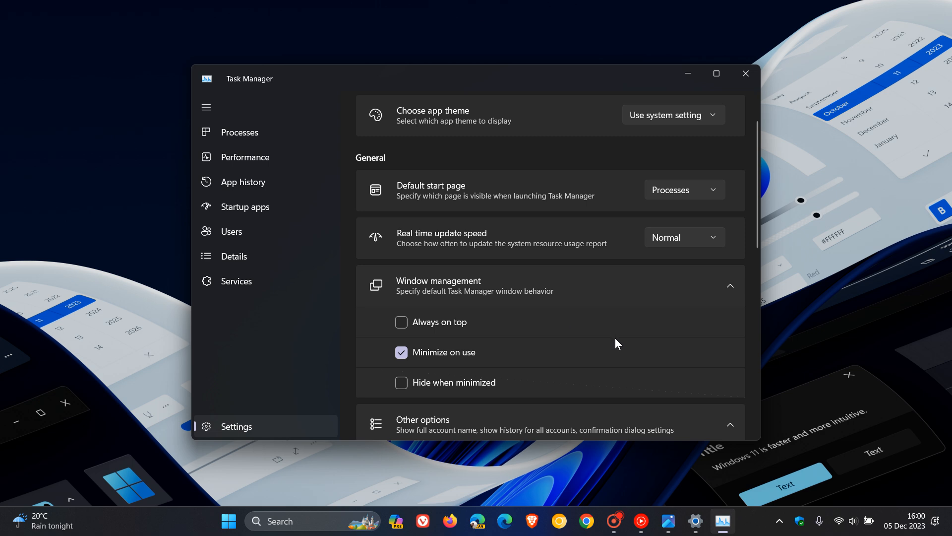
{"action": "mouse_move", "coordinate": [704, 324]}
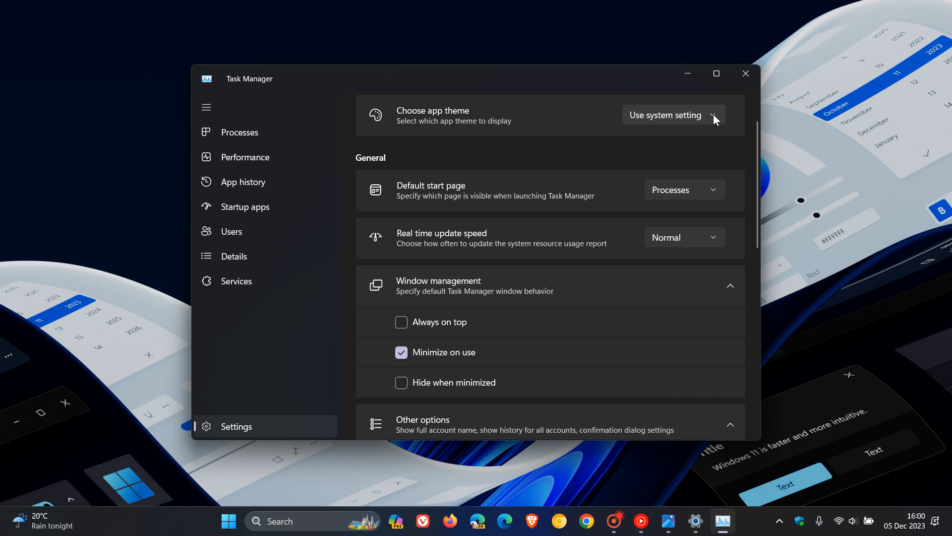
{"action": "left_click", "coordinate": [672, 115]}
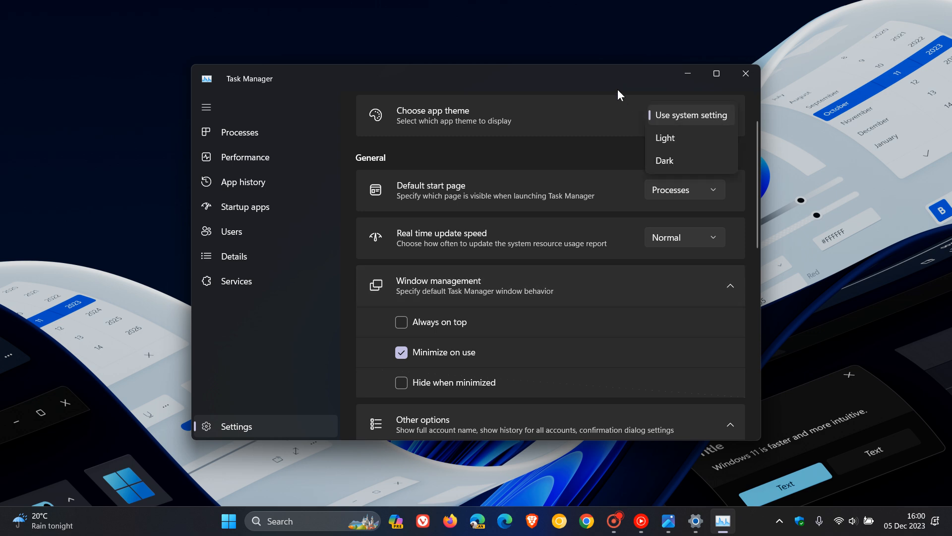
{"action": "mouse_move", "coordinate": [627, 97]}
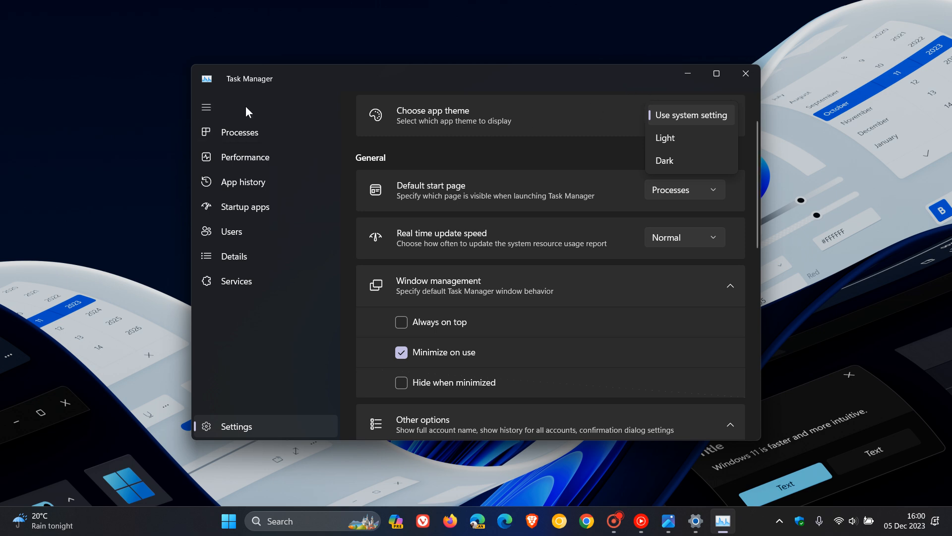
{"action": "left_click", "coordinate": [239, 132]}
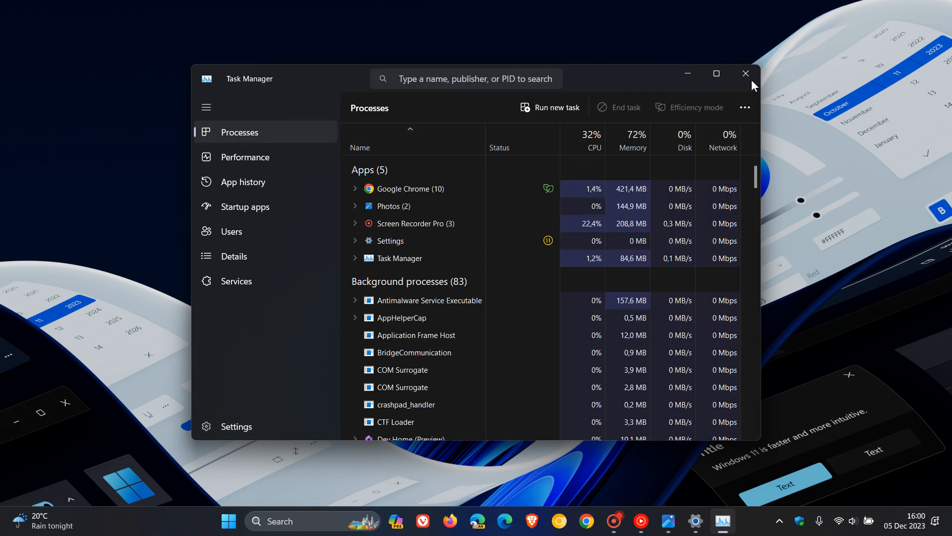
{"action": "left_click", "coordinate": [745, 74]}
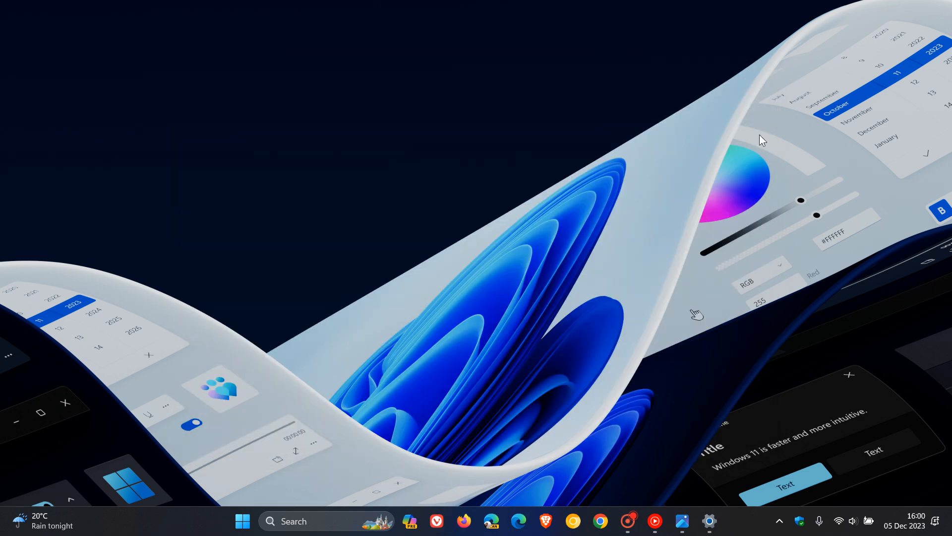
{"action": "mouse_move", "coordinate": [767, 224]}
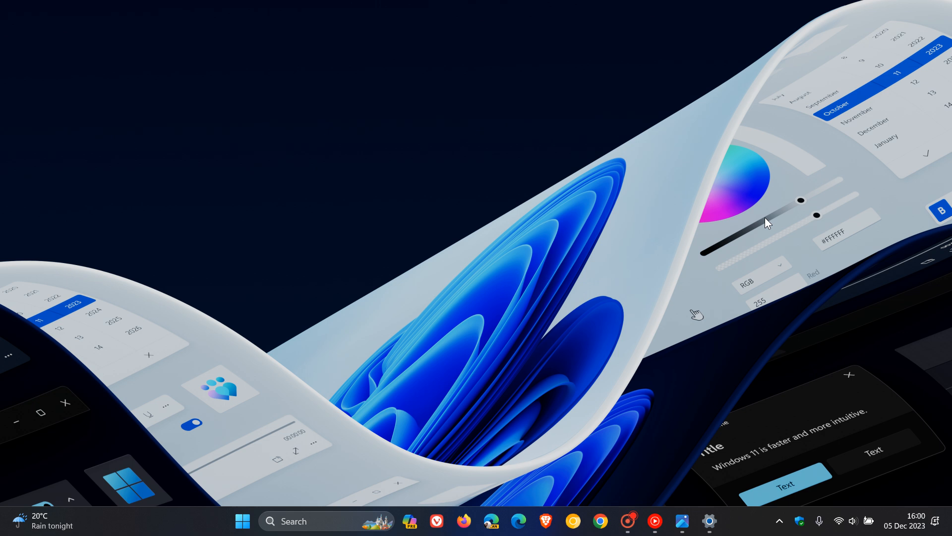
{"action": "mouse_move", "coordinate": [680, 426]}
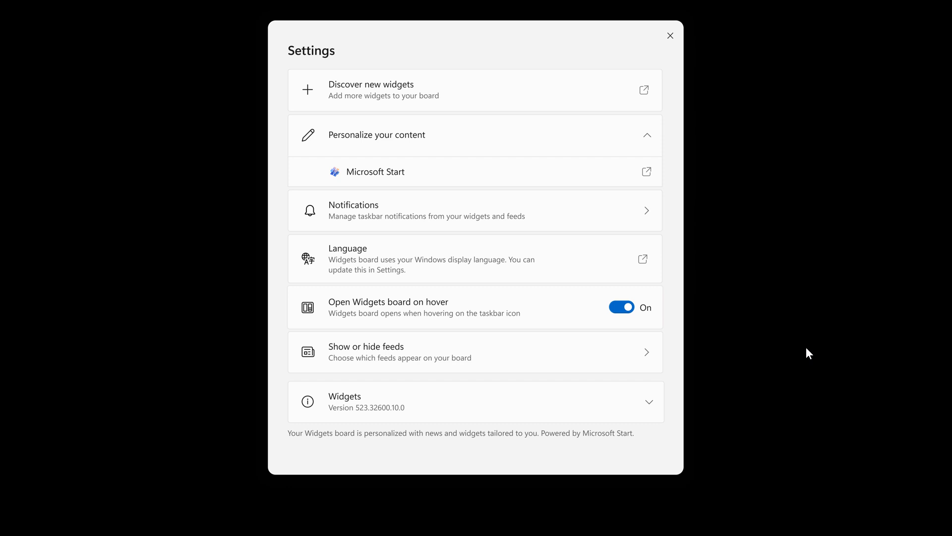
{"action": "mouse_move", "coordinate": [811, 318]}
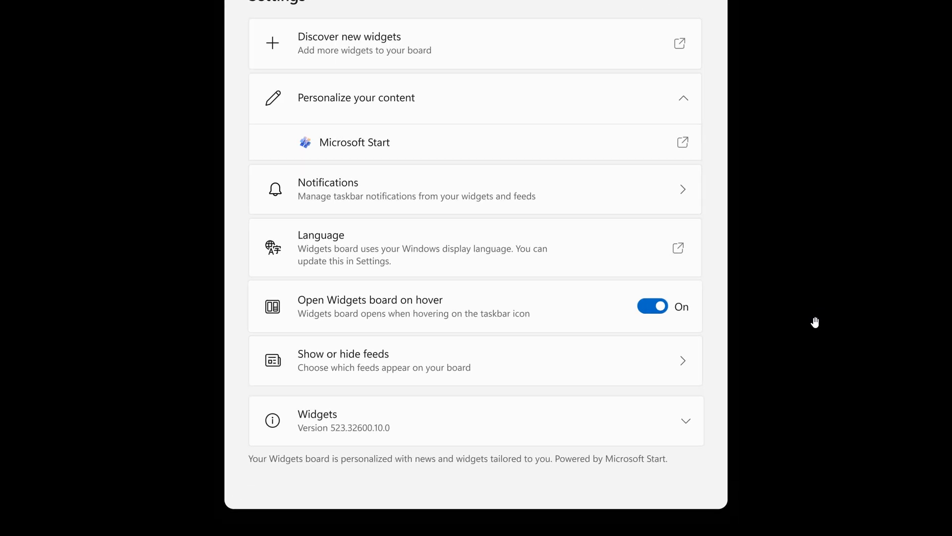
{"action": "mouse_move", "coordinate": [391, 368]}
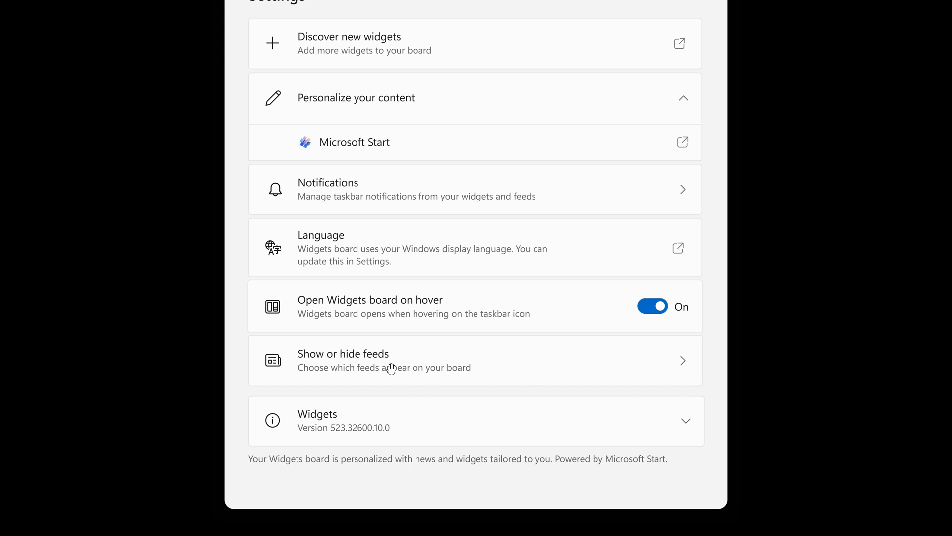
{"action": "mouse_move", "coordinate": [482, 371]}
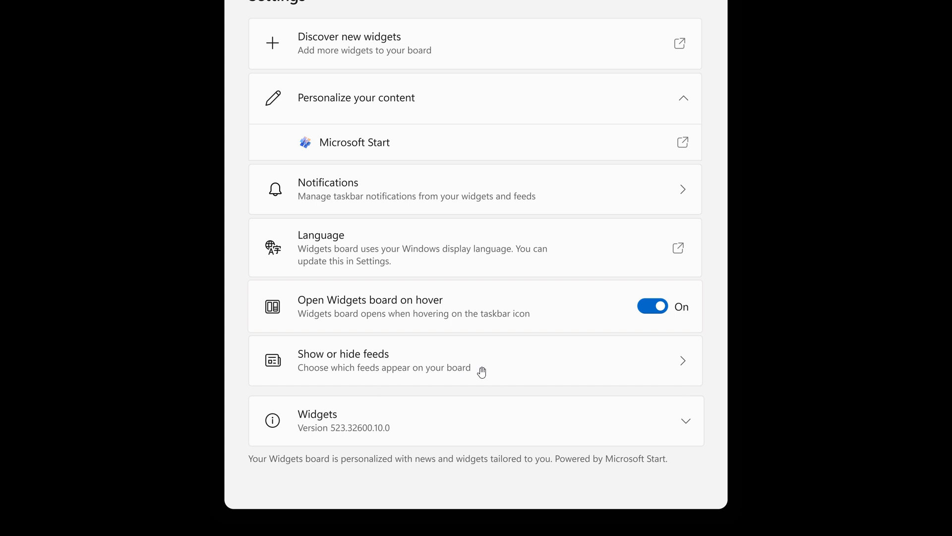
{"action": "mouse_move", "coordinate": [829, 213]}
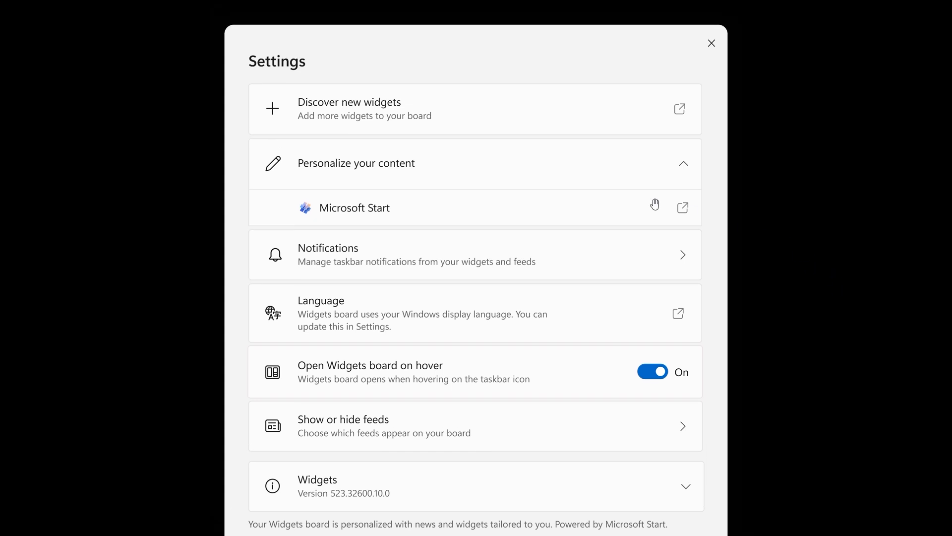
{"action": "mouse_move", "coordinate": [475, 185]}
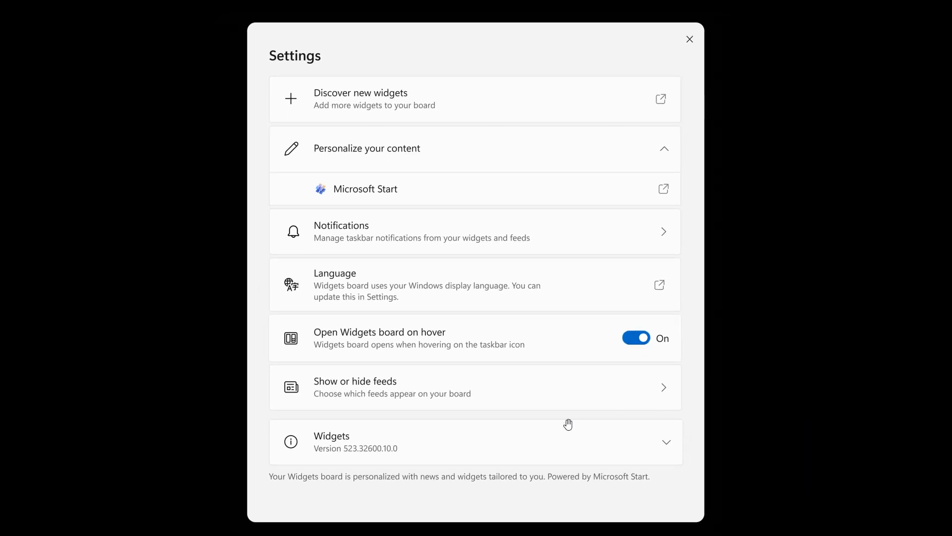
{"action": "mouse_move", "coordinate": [417, 415]}
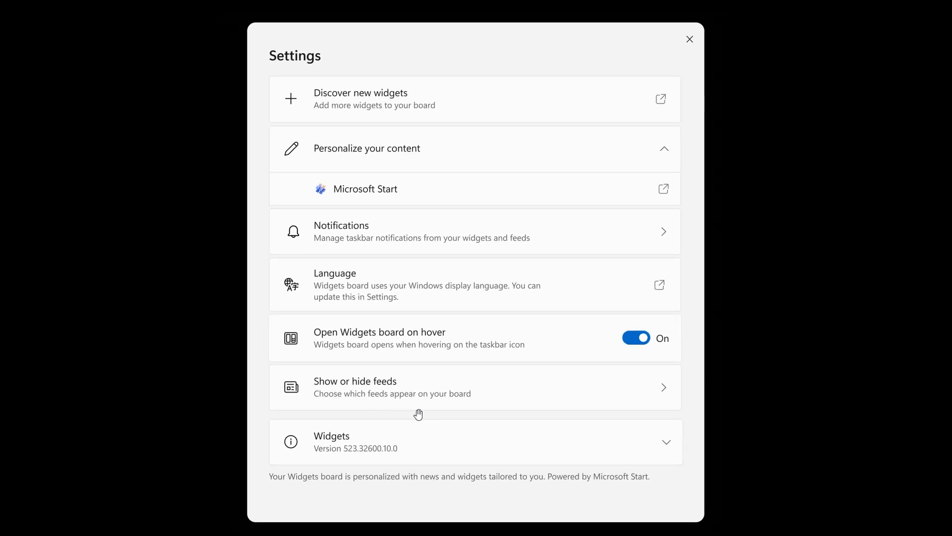
{"action": "mouse_move", "coordinate": [601, 405]}
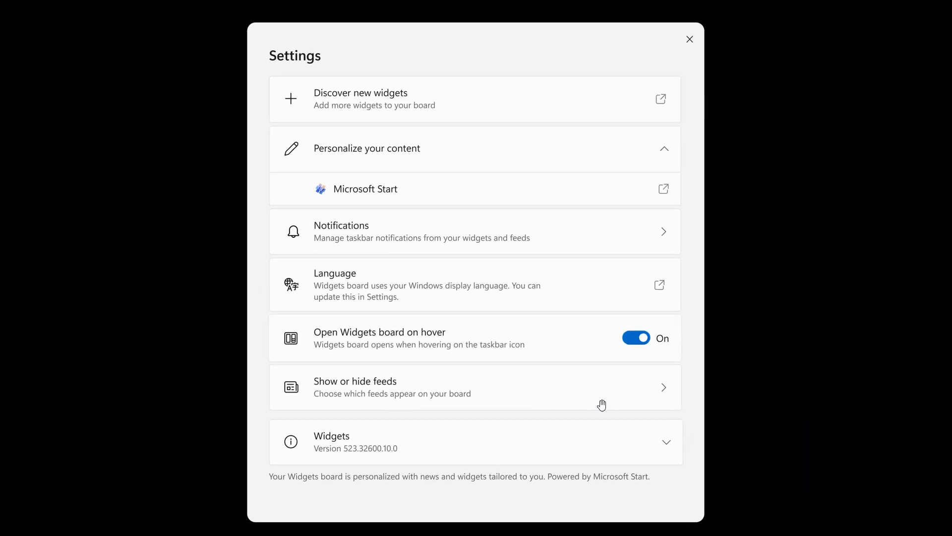
{"action": "mouse_move", "coordinate": [596, 402]}
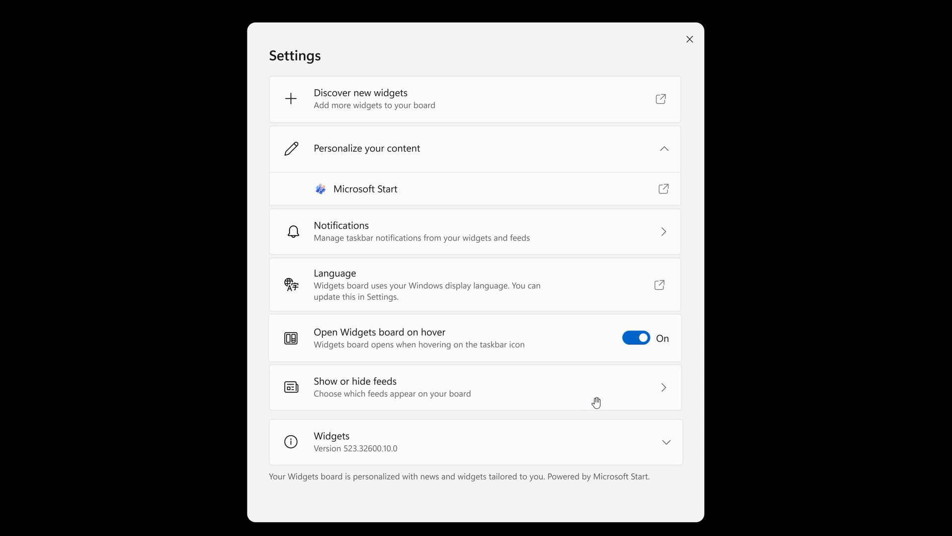
{"action": "mouse_move", "coordinate": [808, 331]}
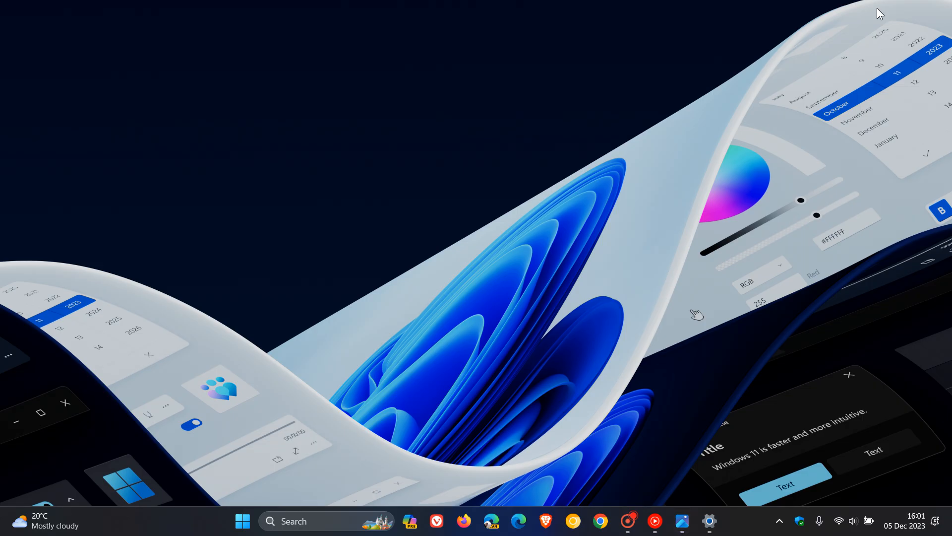
{"action": "mouse_move", "coordinate": [25, 476]}
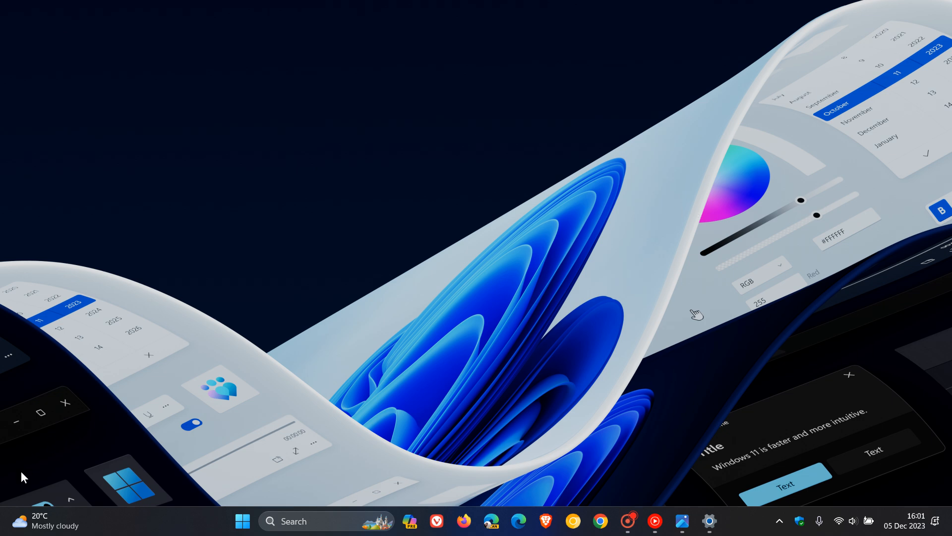
{"action": "left_click", "coordinate": [35, 519]}
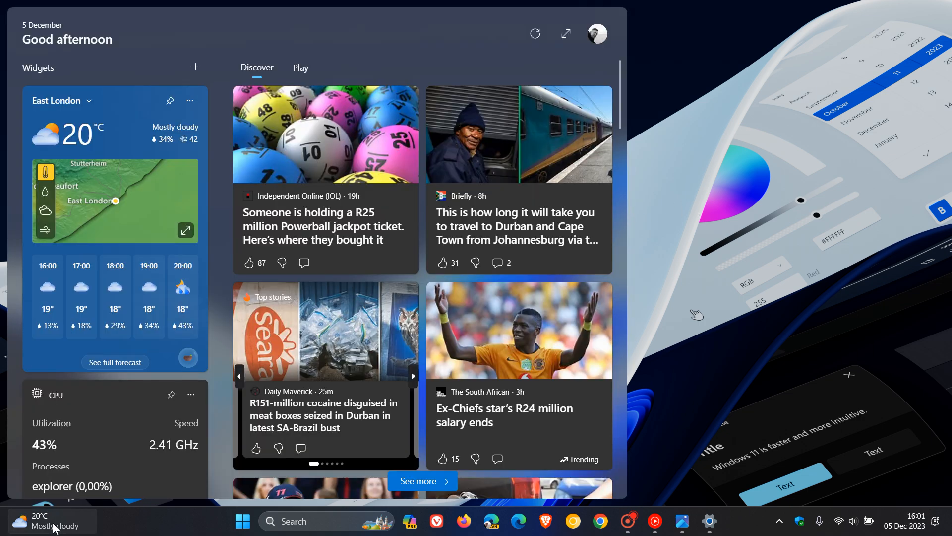
{"action": "mouse_move", "coordinate": [520, 234]}
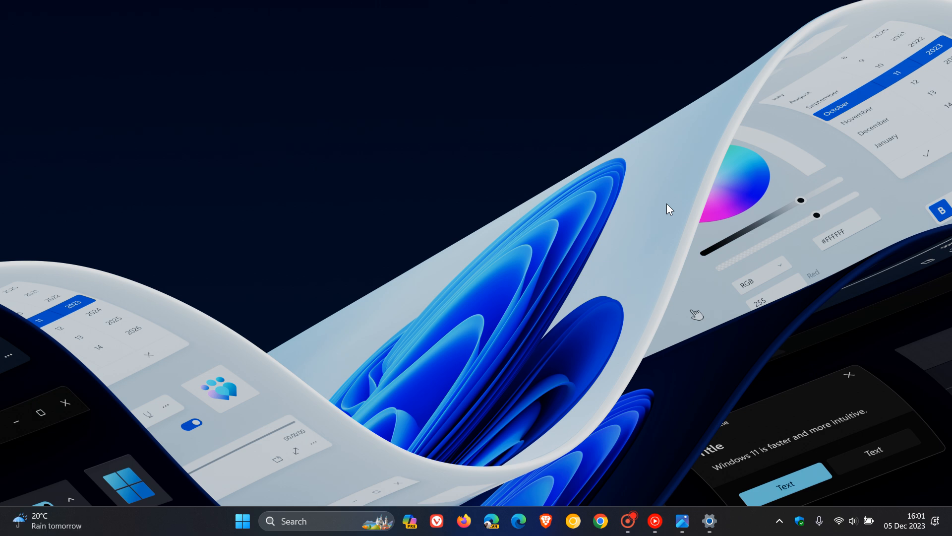
{"action": "left_click", "coordinate": [709, 520]}
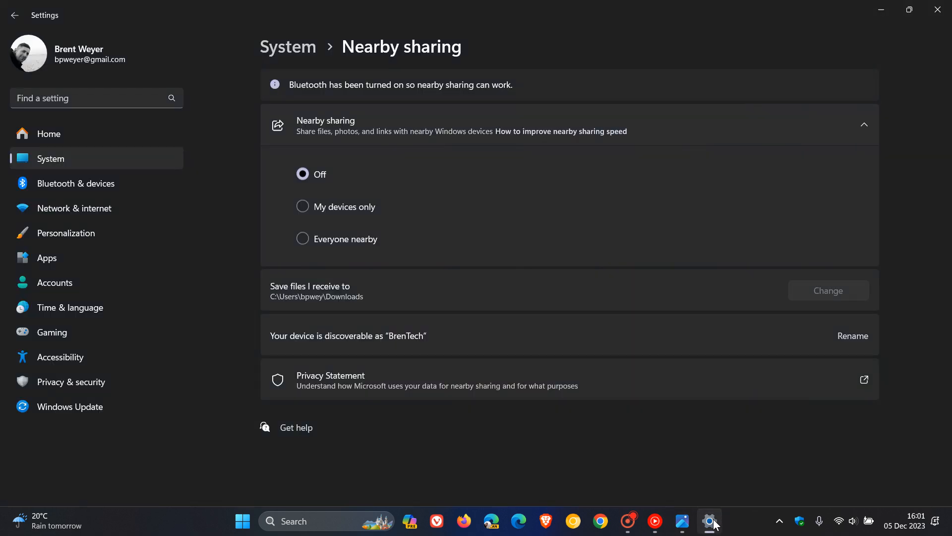
- Visit Apps, then System, and scroll the Optional features list of seven installed items like WordPad and WMIC
{"action": "left_click", "coordinate": [47, 258]}
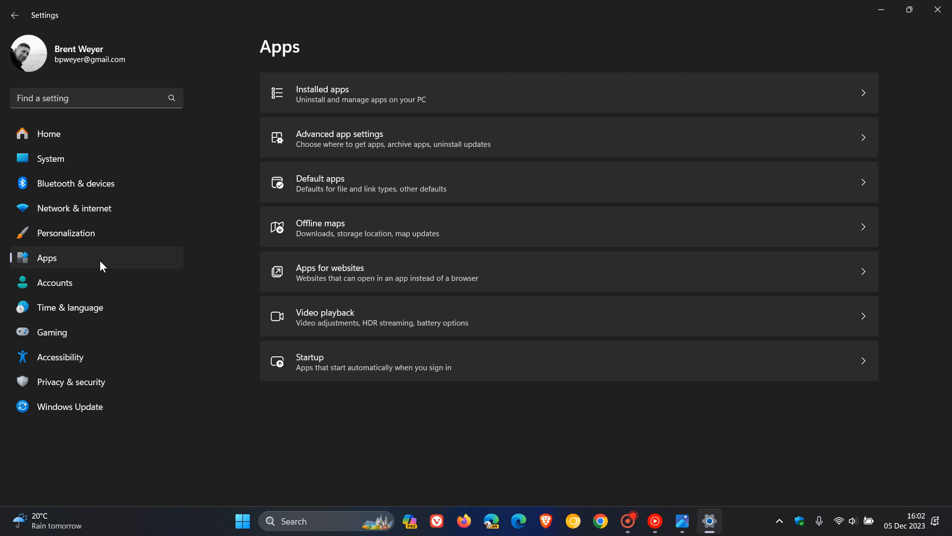
{"action": "mouse_move", "coordinate": [630, 226]}
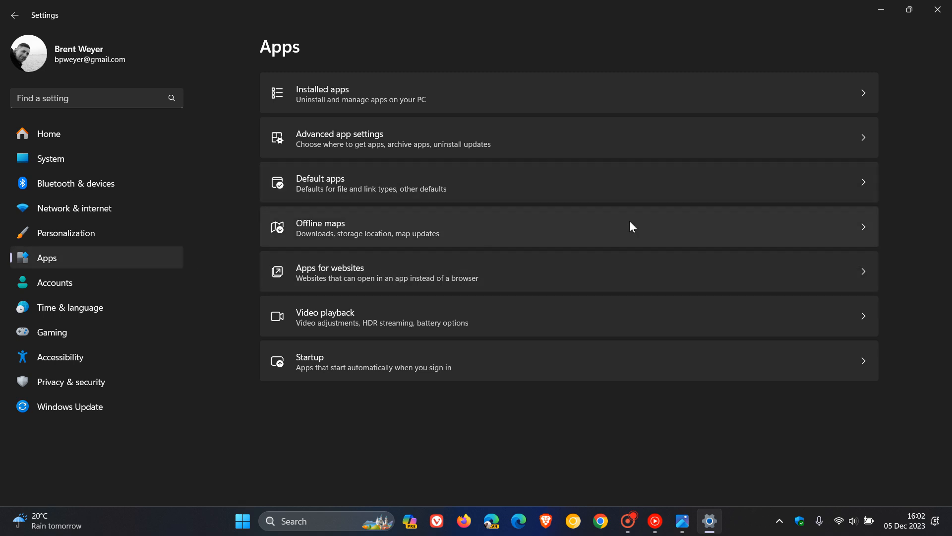
{"action": "mouse_move", "coordinate": [557, 216]}
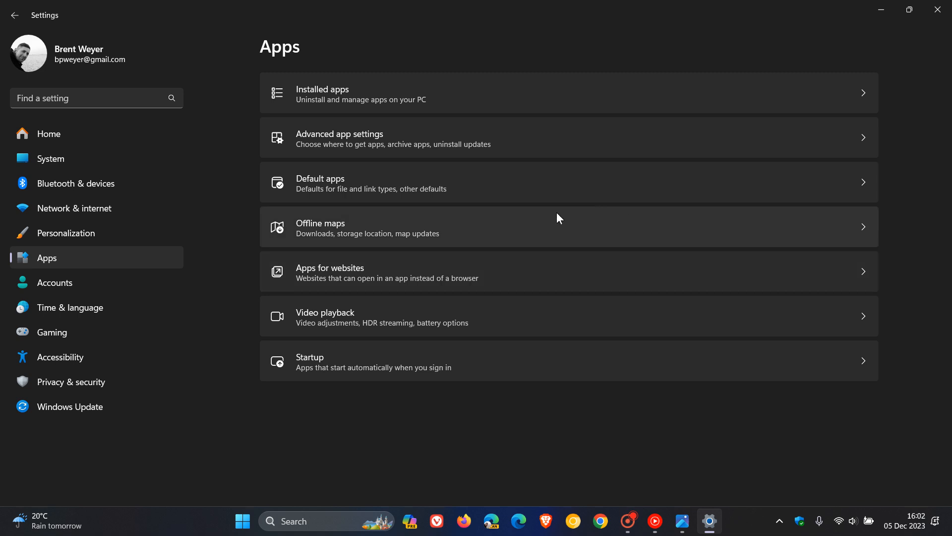
{"action": "mouse_move", "coordinate": [562, 237]}
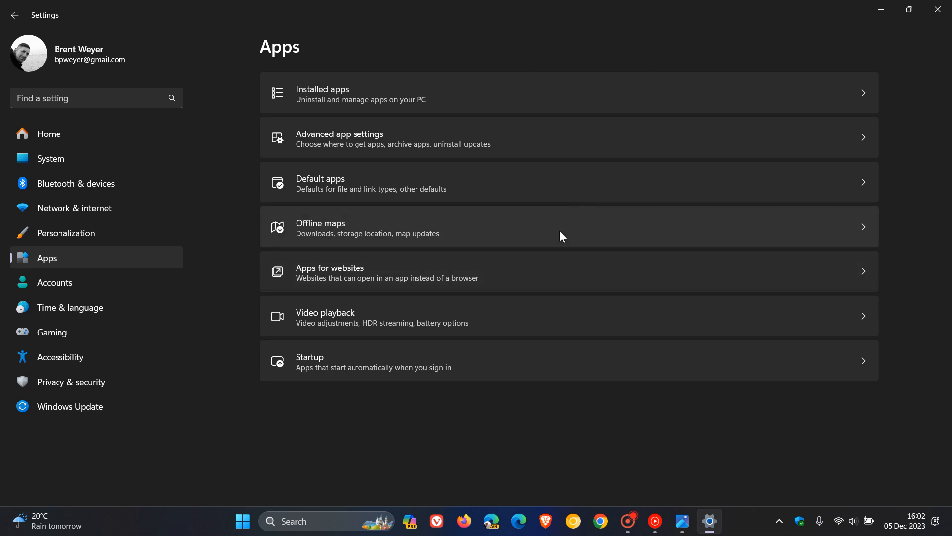
{"action": "mouse_move", "coordinate": [95, 159]}
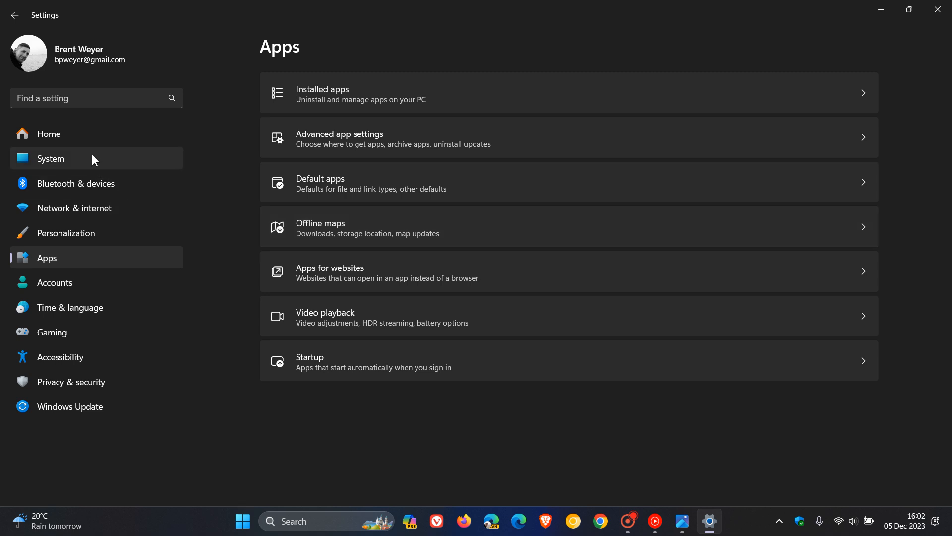
{"action": "left_click", "coordinate": [49, 158]}
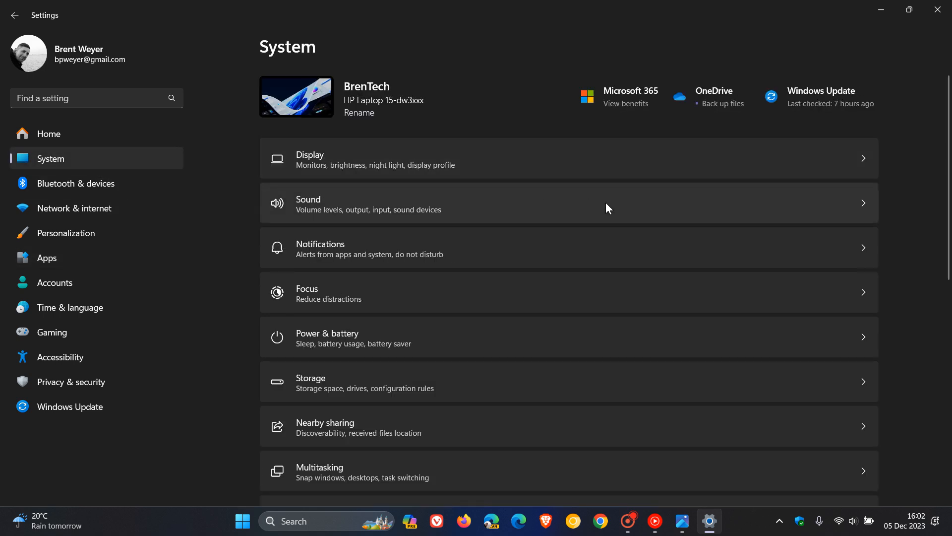
{"action": "scroll", "scroll_direction": "down", "scroll_amount": 3}
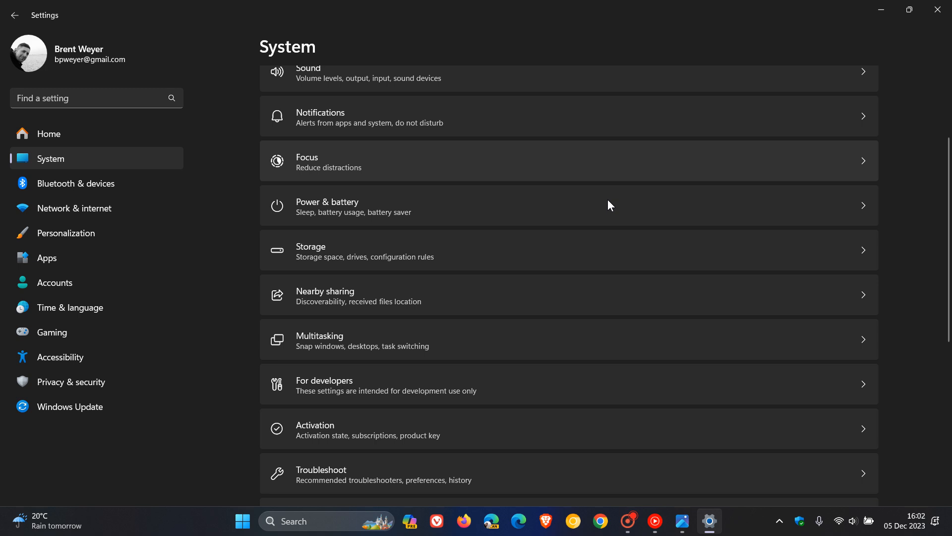
{"action": "scroll", "scroll_direction": "down", "scroll_amount": 3}
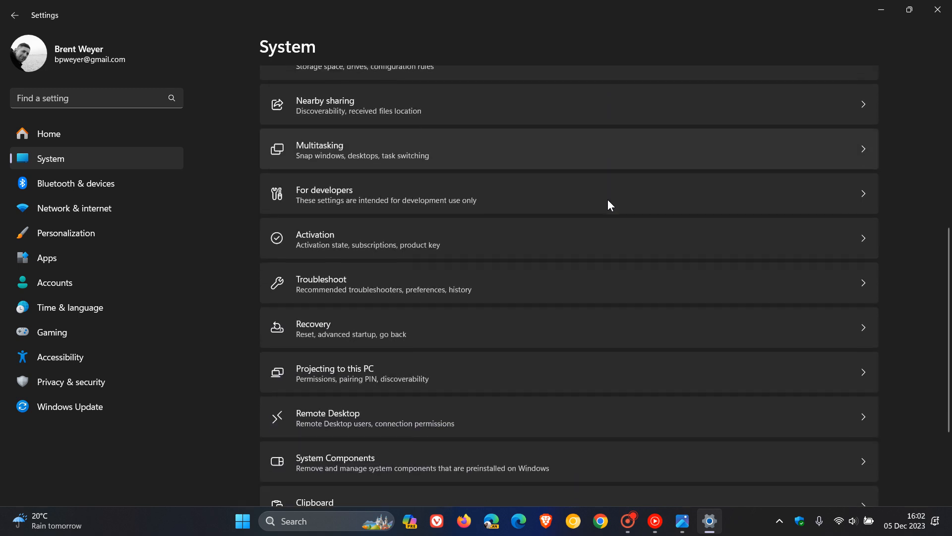
{"action": "scroll", "scroll_direction": "down", "scroll_amount": 3}
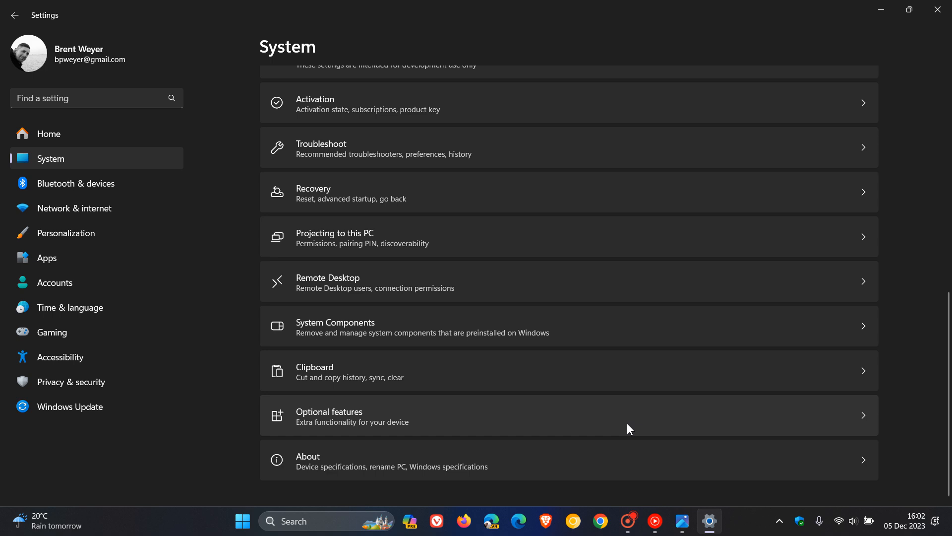
{"action": "mouse_move", "coordinate": [623, 416]}
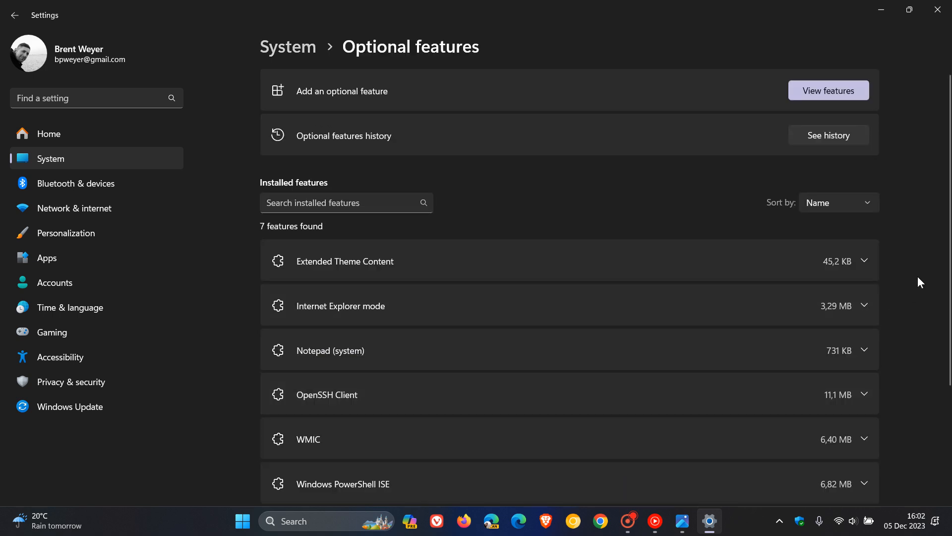
{"action": "scroll", "scroll_direction": "down", "scroll_amount": 3}
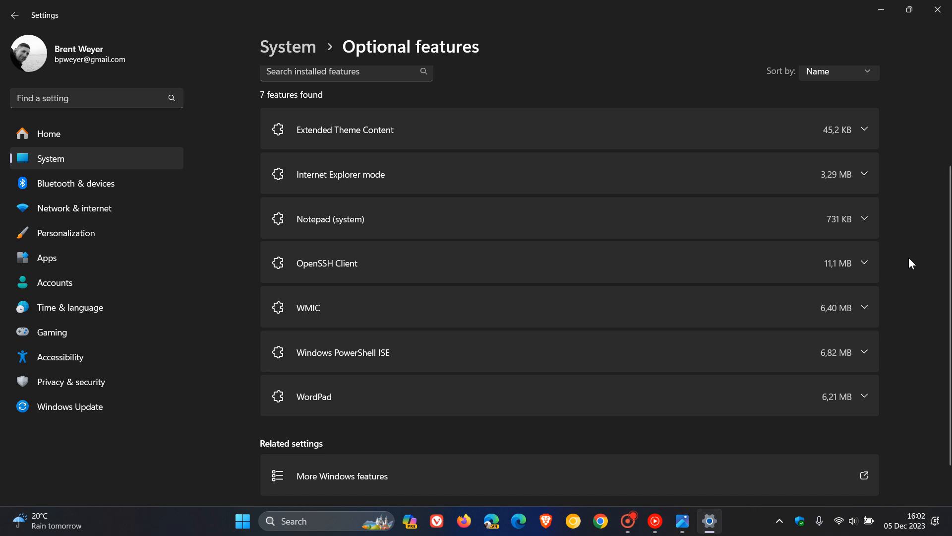
{"action": "mouse_move", "coordinate": [907, 268]}
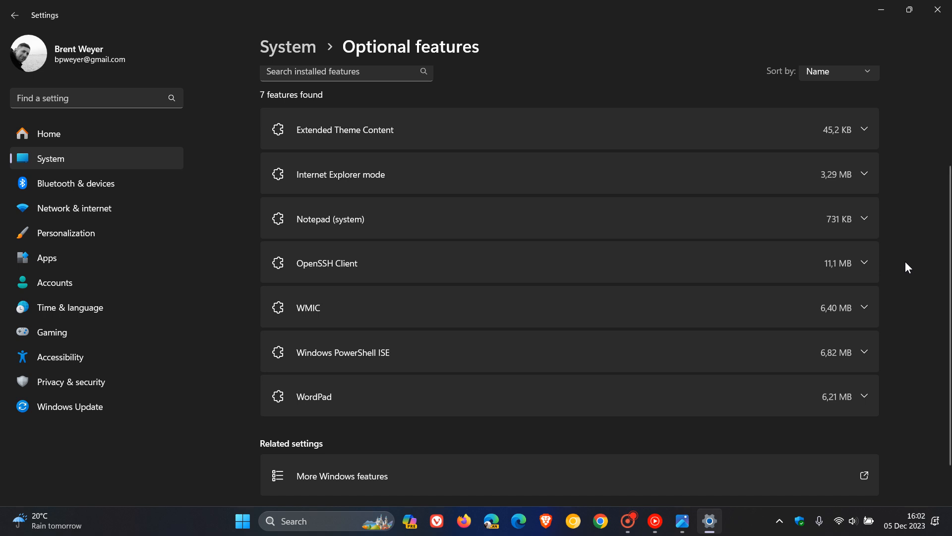
{"action": "mouse_move", "coordinate": [911, 204]}
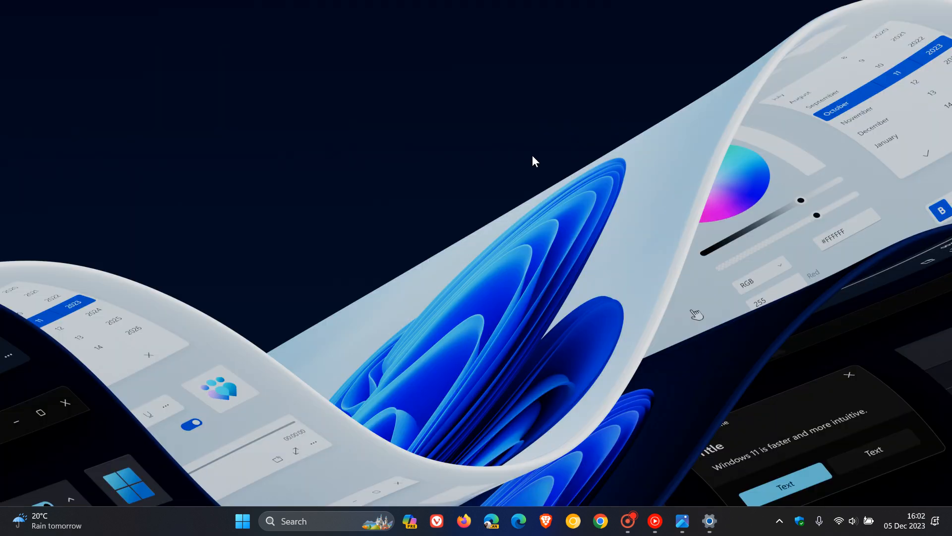
{"action": "mouse_move", "coordinate": [618, 218]}
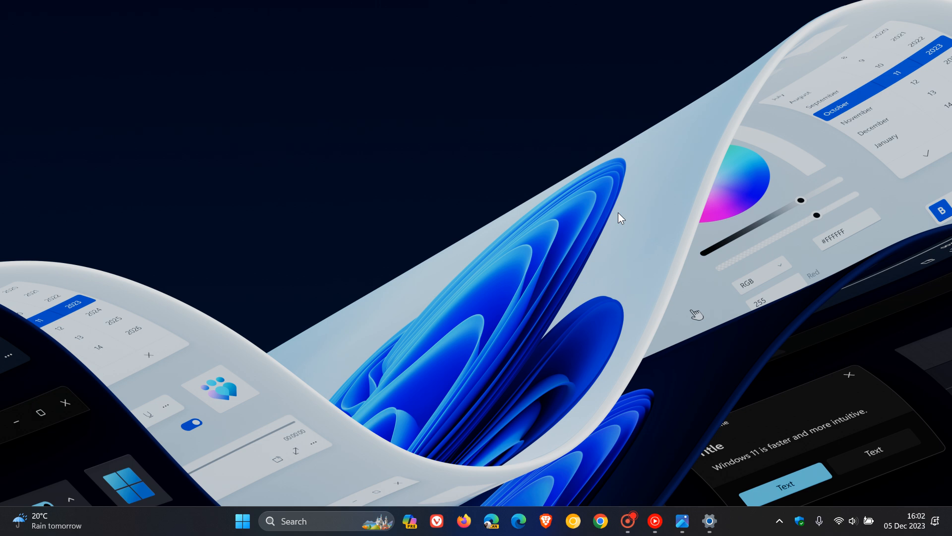
{"action": "mouse_move", "coordinate": [652, 288]}
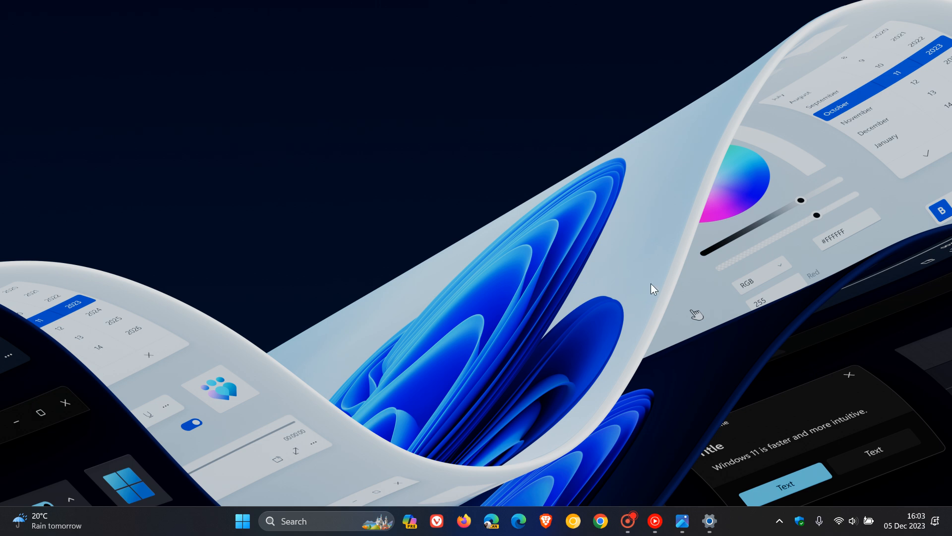
{"action": "mouse_move", "coordinate": [647, 288]}
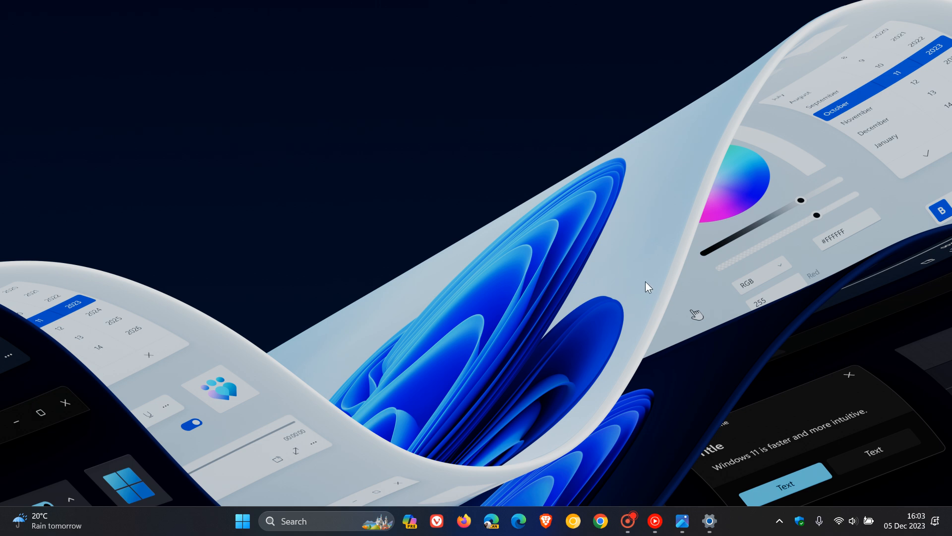